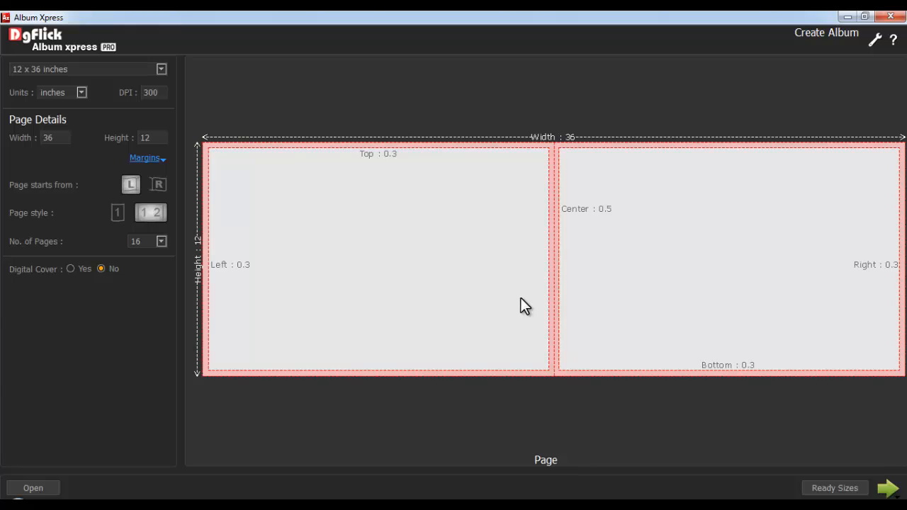
mouse_move(567, 331)
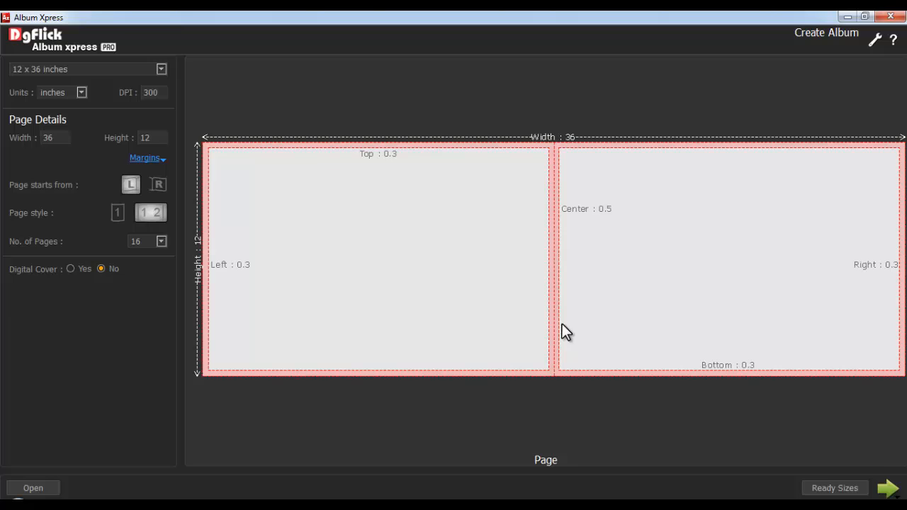
Choose the Diamond album category and its 12X30 size with 16 pages
click(888, 488)
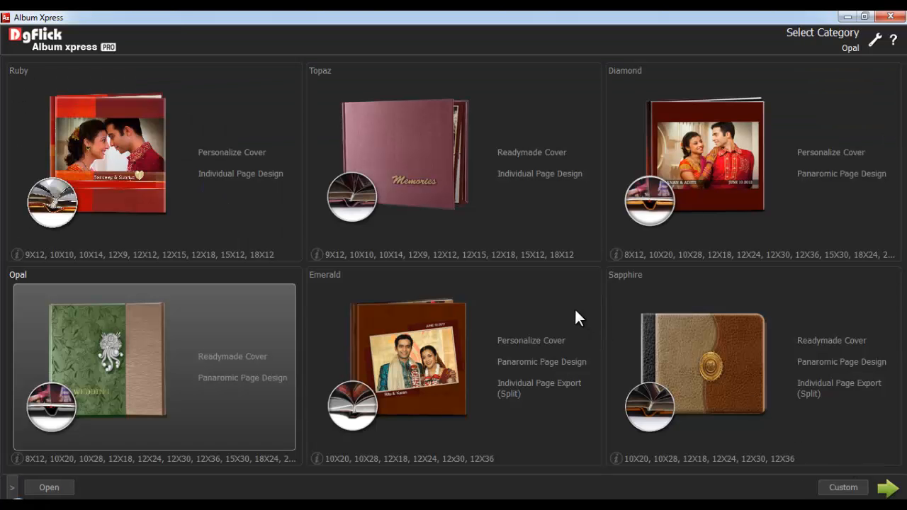
click(752, 163)
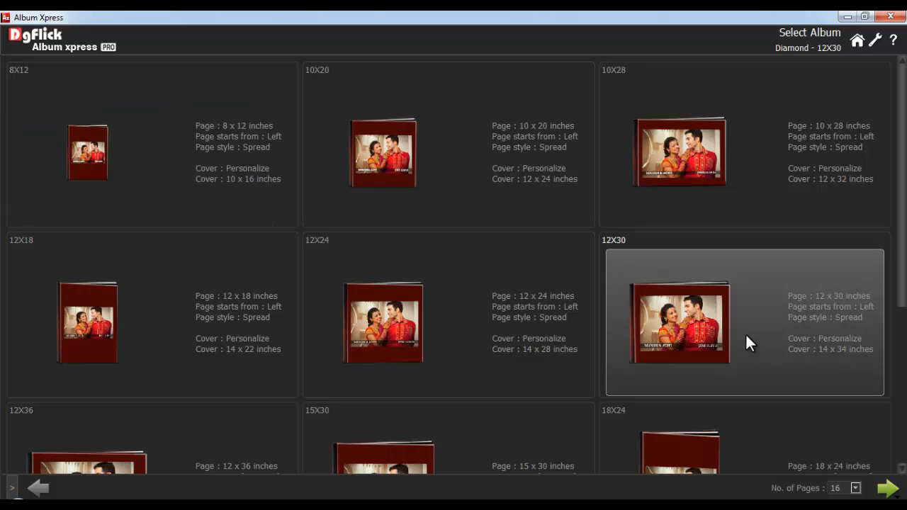
click(855, 488)
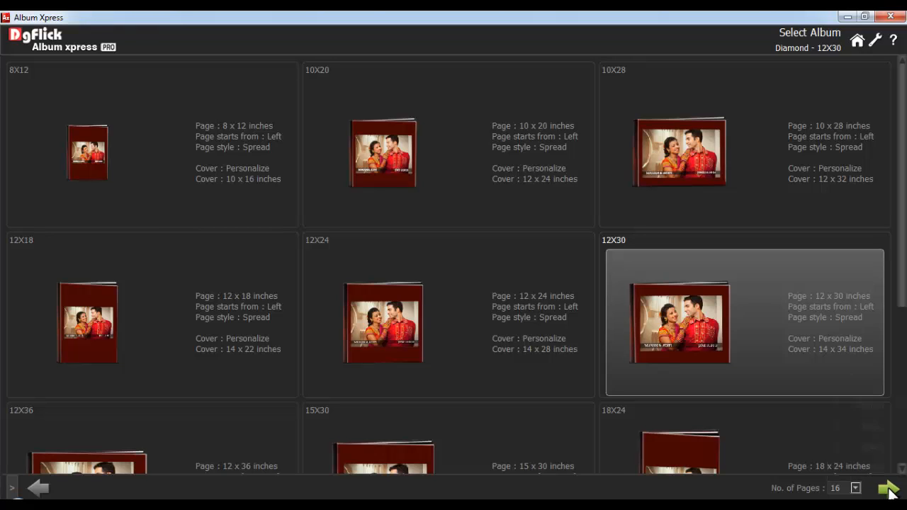
Choose Manual from the Perfect/Auto/Eco/Manual creation options to reach theme selection
click(890, 488)
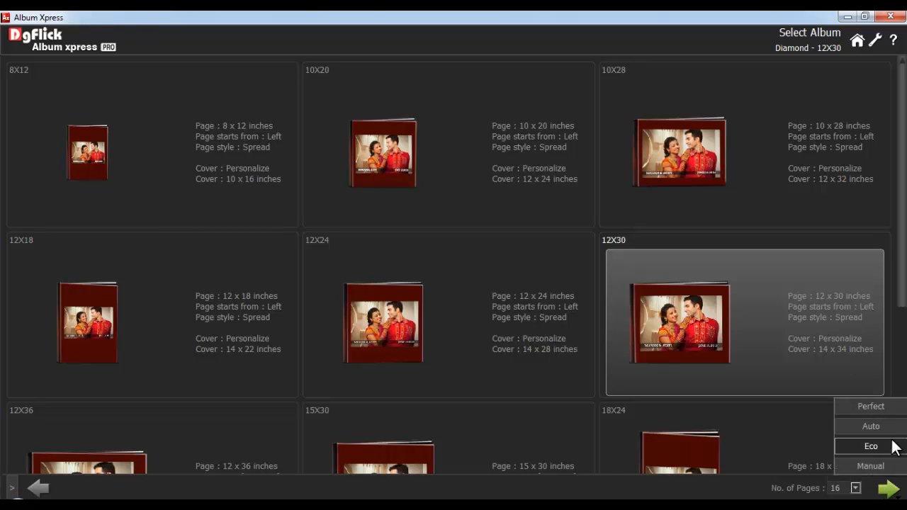
mouse_move(870, 406)
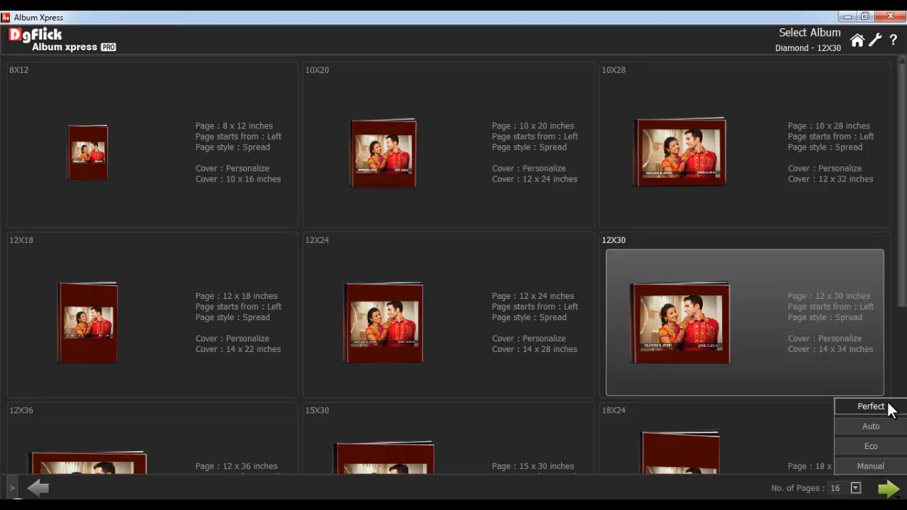
mouse_move(871, 445)
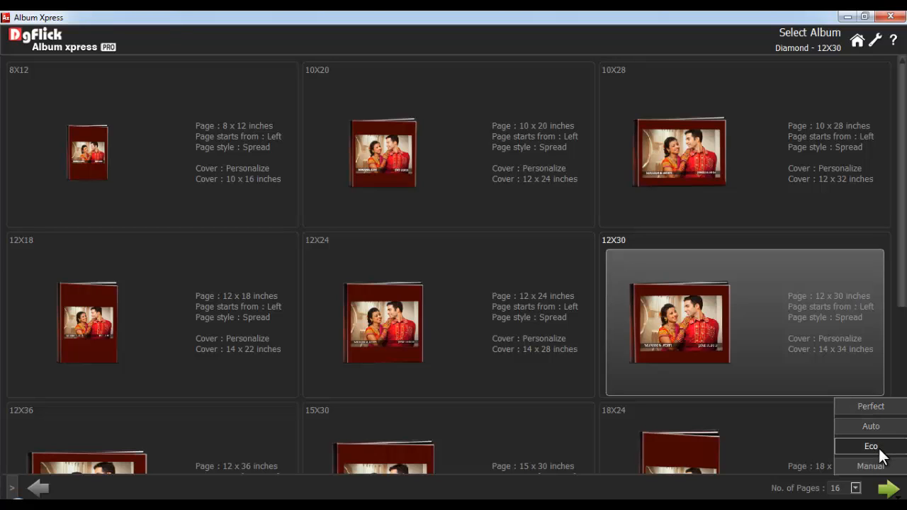
mouse_move(870, 466)
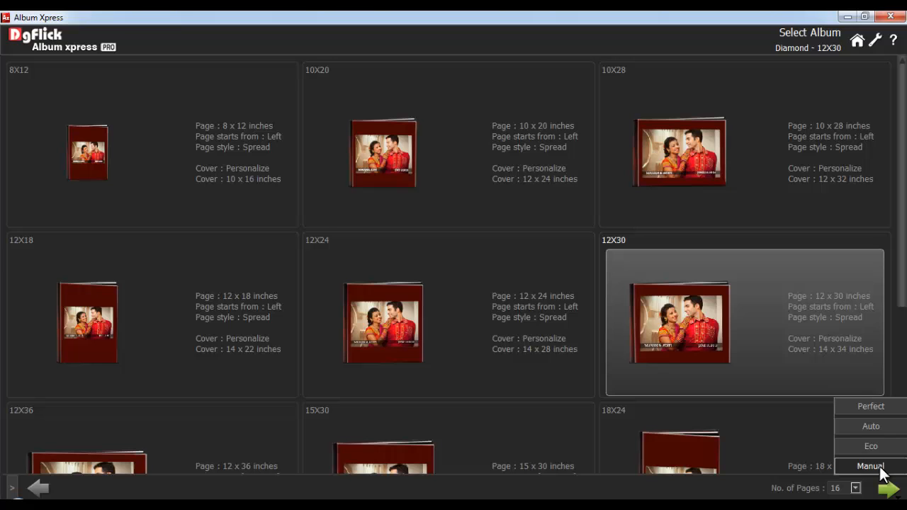
click(871, 465)
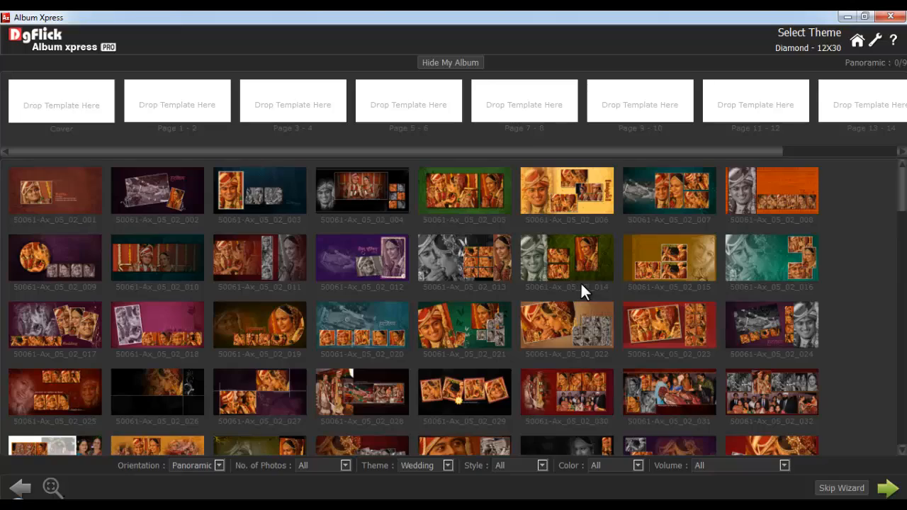
scroll(down, 3)
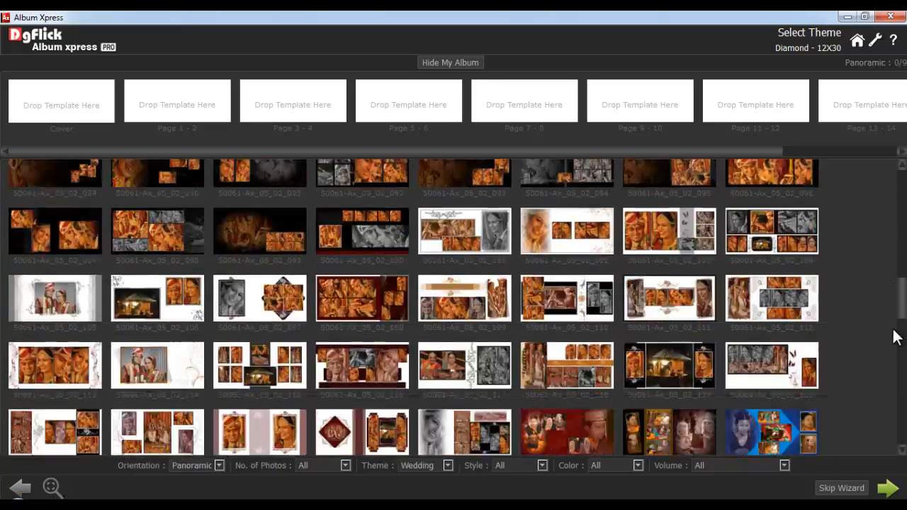
scroll(down, 3)
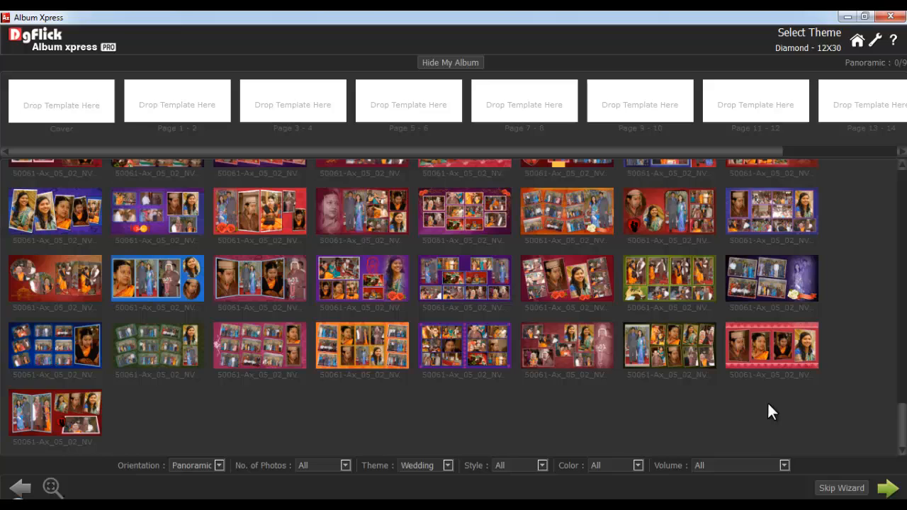
mouse_move(371, 475)
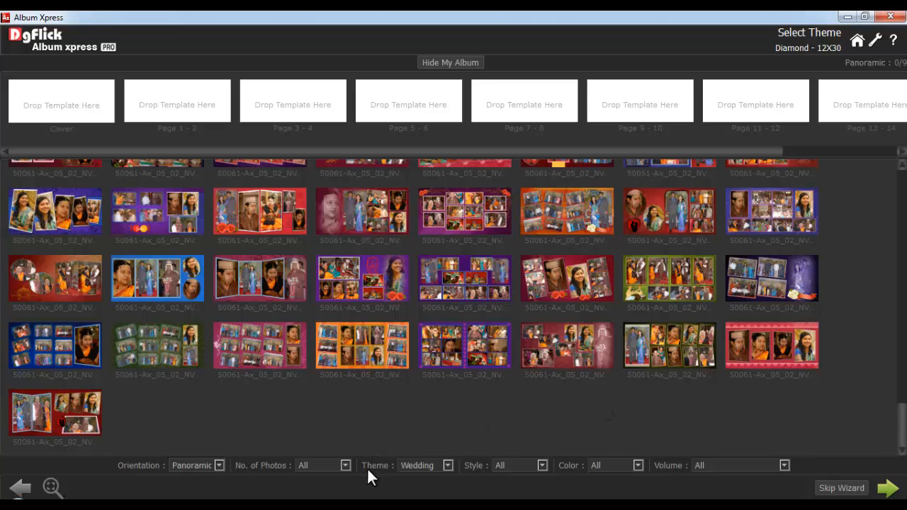
mouse_move(201, 485)
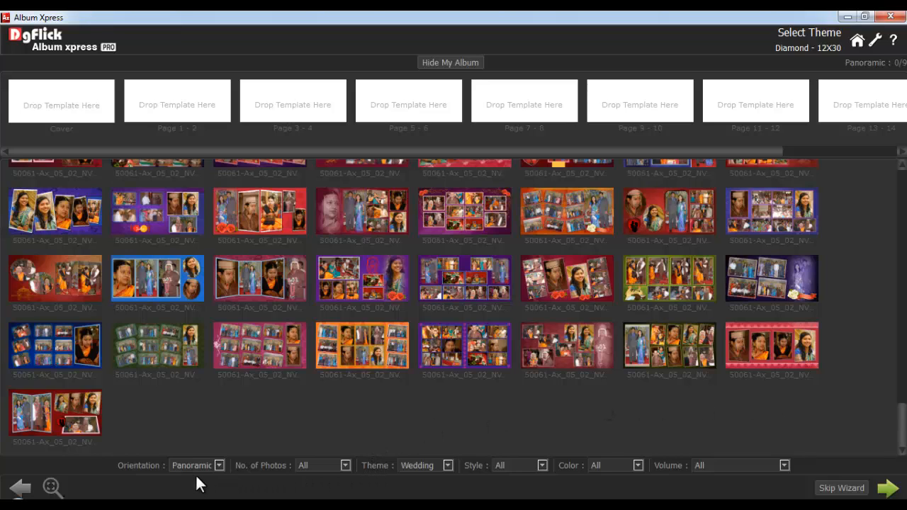
mouse_move(192, 481)
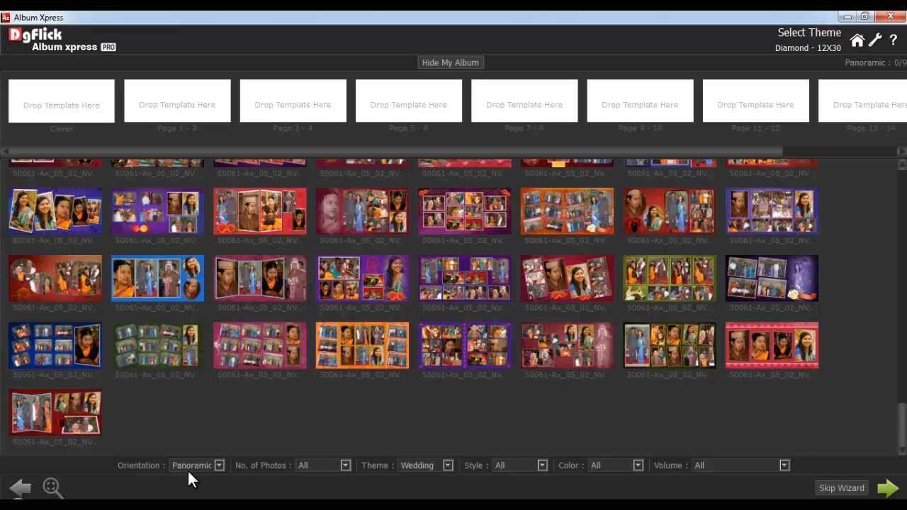
mouse_move(54, 488)
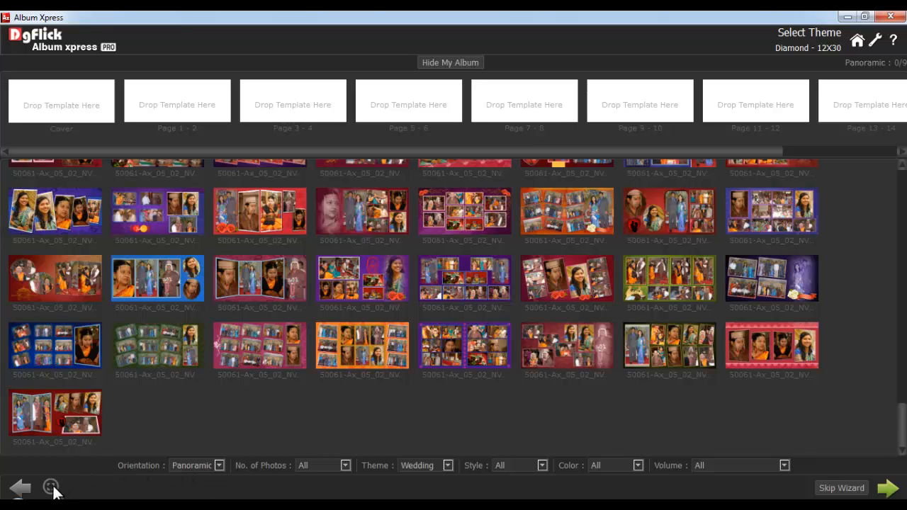
scroll(up, 3)
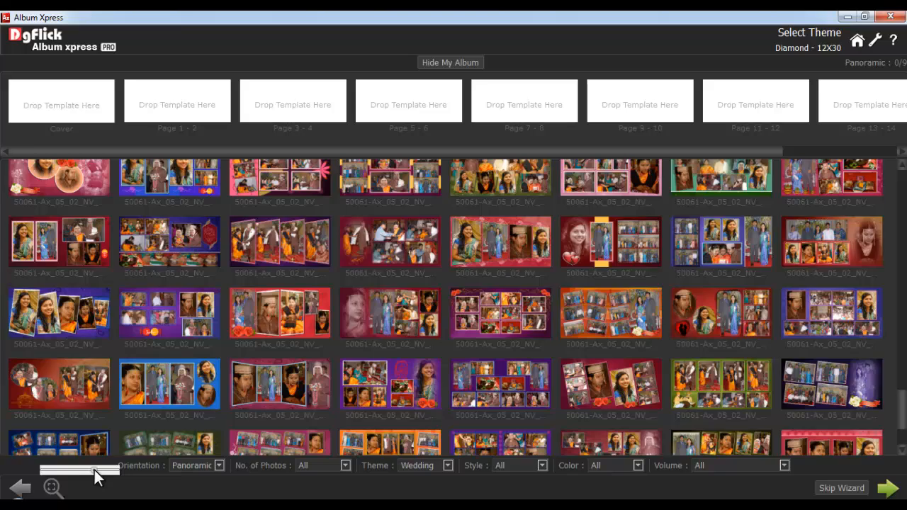
scroll(down, 3)
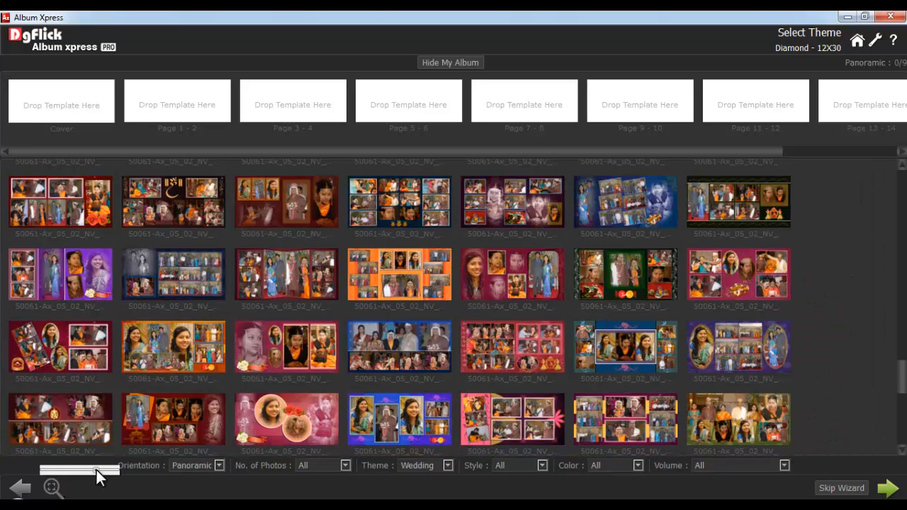
mouse_move(839, 106)
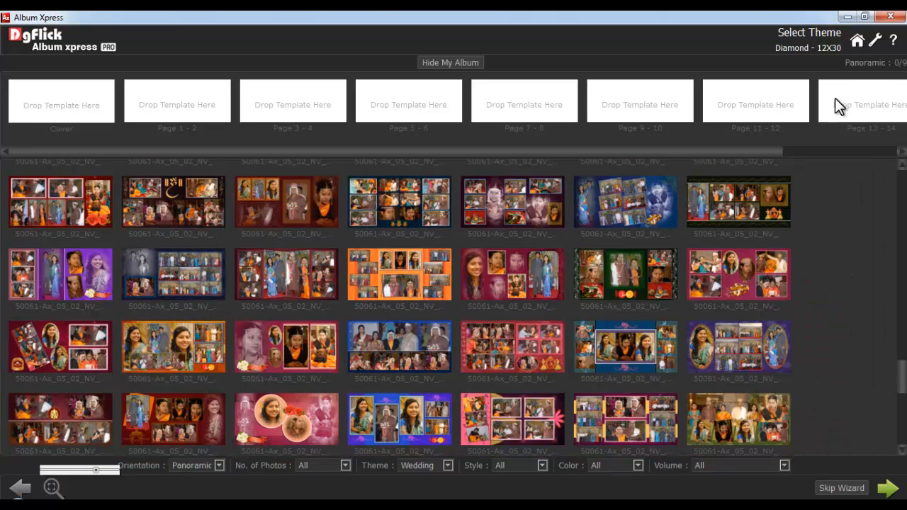
mouse_move(871, 74)
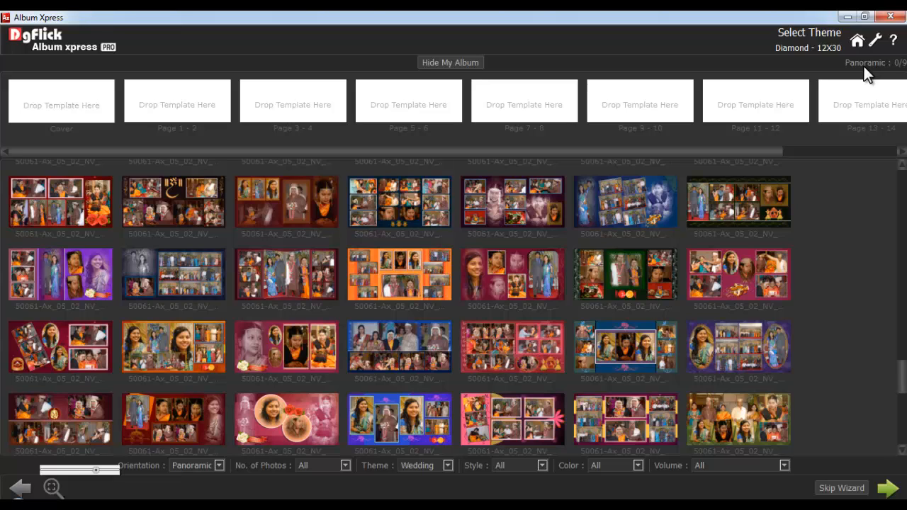
mouse_move(224, 474)
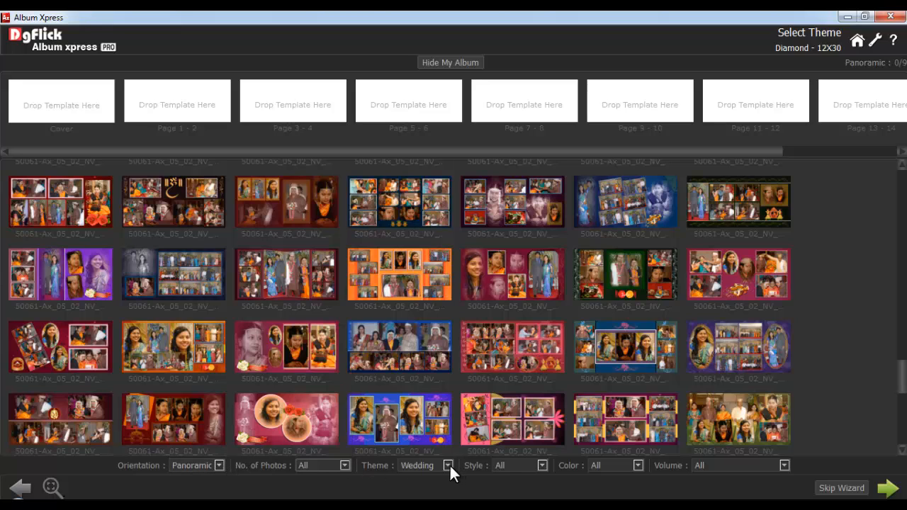
Look through the Style and Color filter lists for the wedding templates, leaving both at All
click(542, 465)
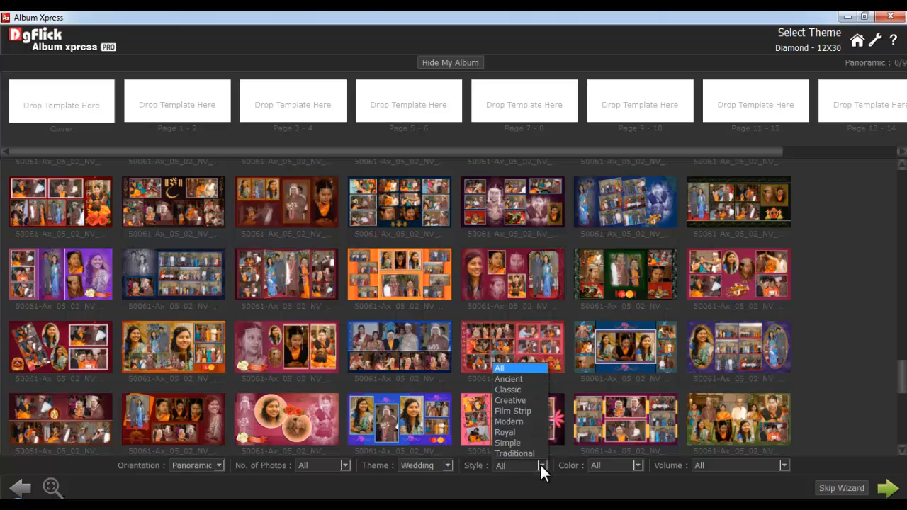
click(639, 465)
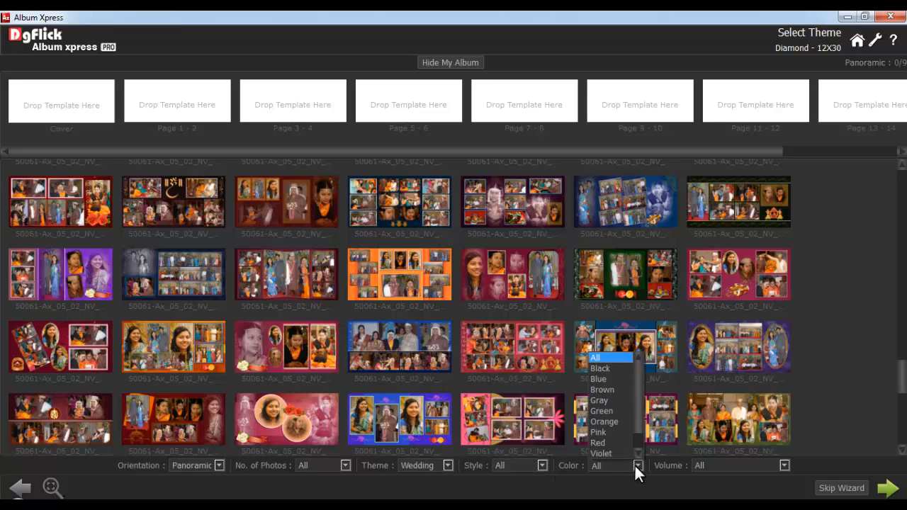
click(784, 465)
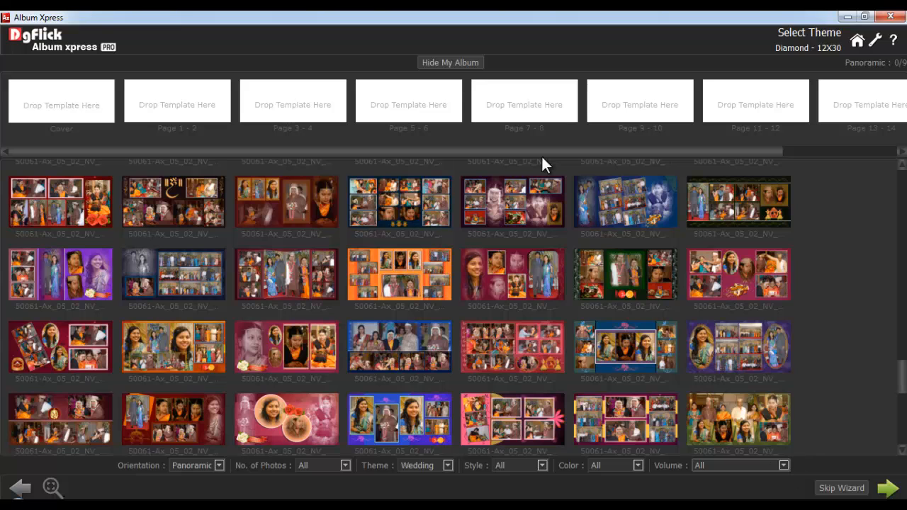
click(451, 62)
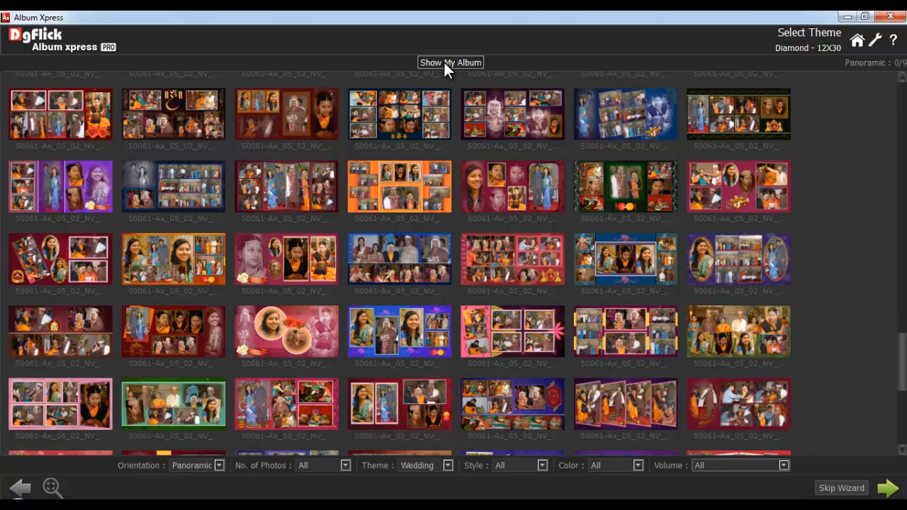
click(451, 62)
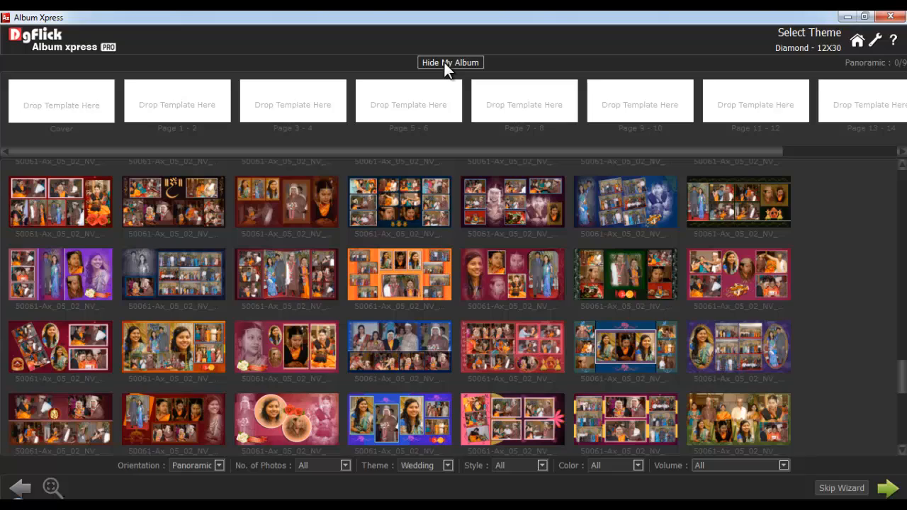
mouse_move(900, 376)
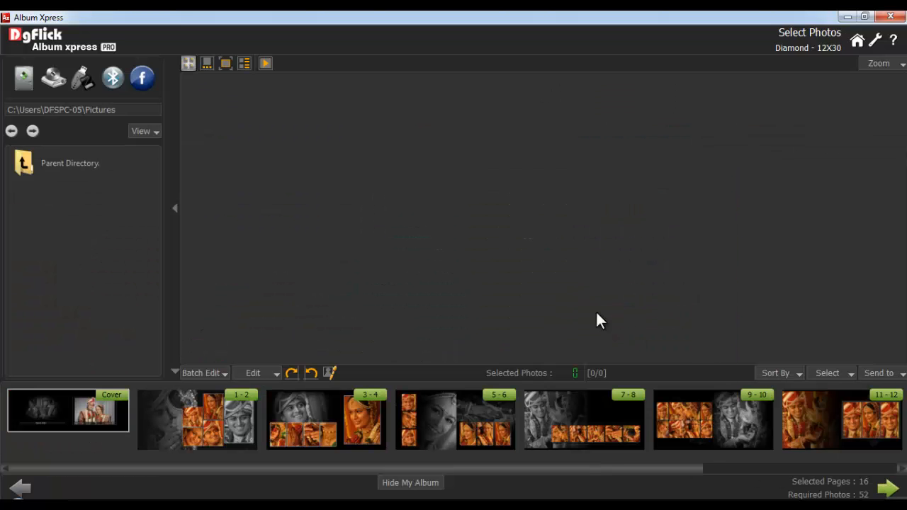
mouse_move(538, 296)
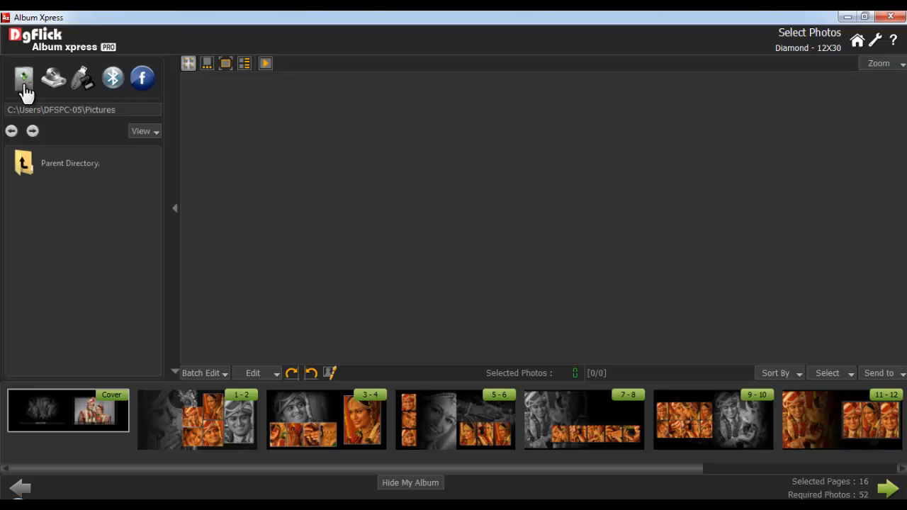
mouse_move(54, 78)
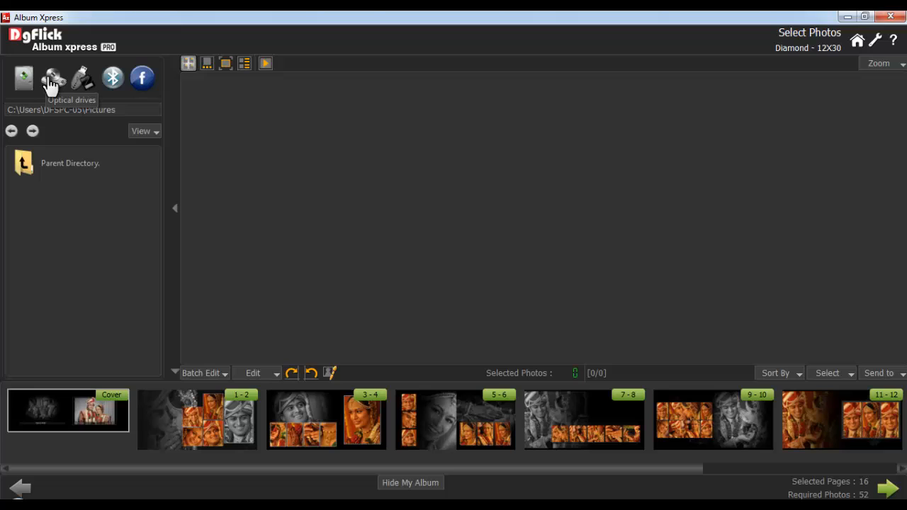
mouse_move(82, 79)
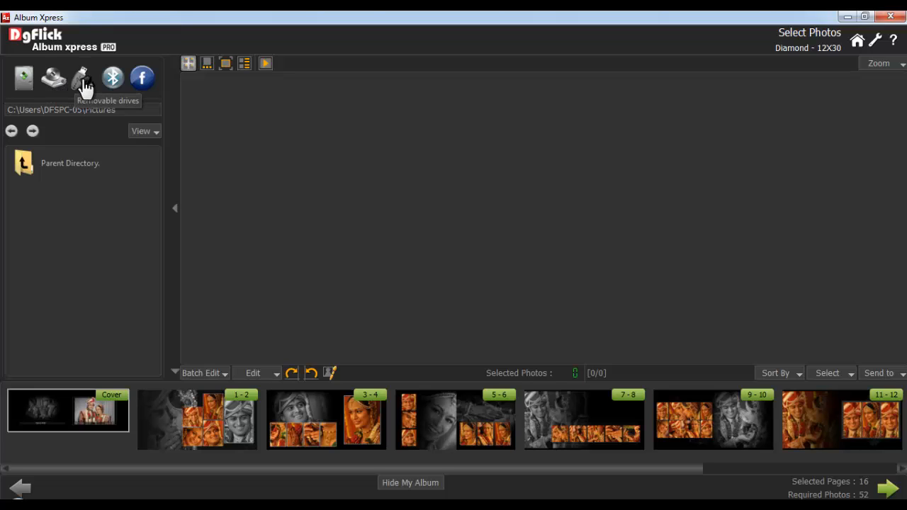
mouse_move(142, 78)
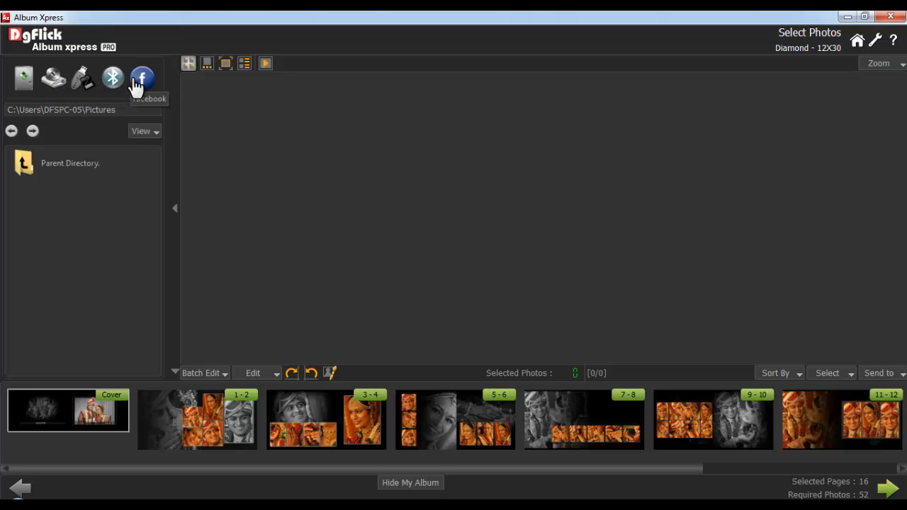
mouse_move(22, 78)
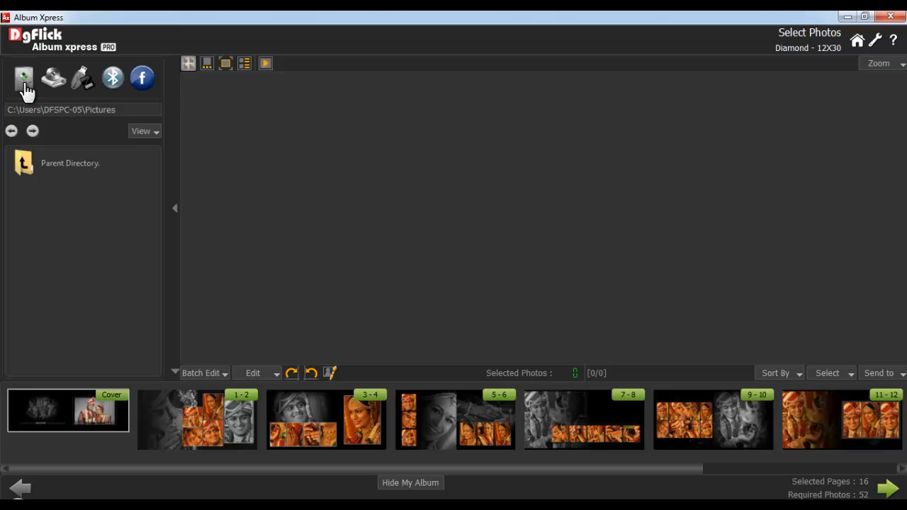
Browse the computer's folders as the photo source for the album
click(22, 78)
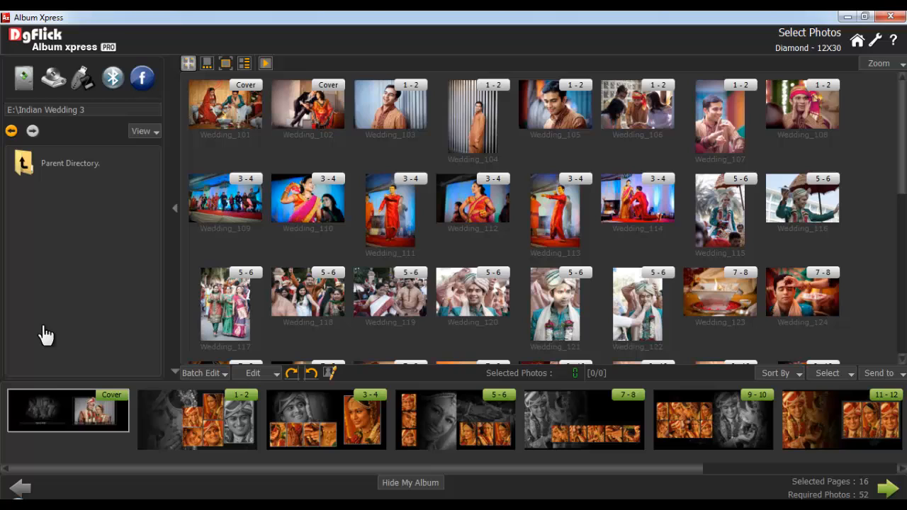
Select all 57 Indian Wedding 3 photos, clear the selection again, and enlarge the thumbnails
click(828, 375)
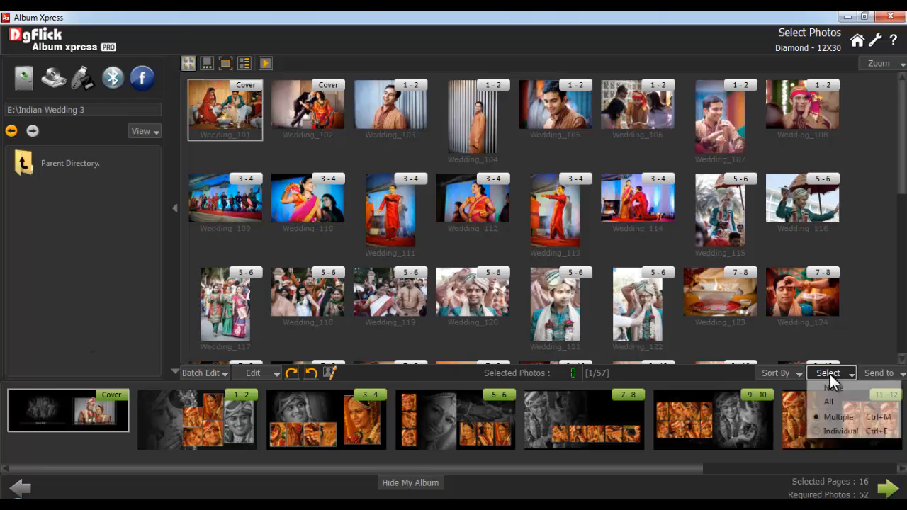
click(828, 403)
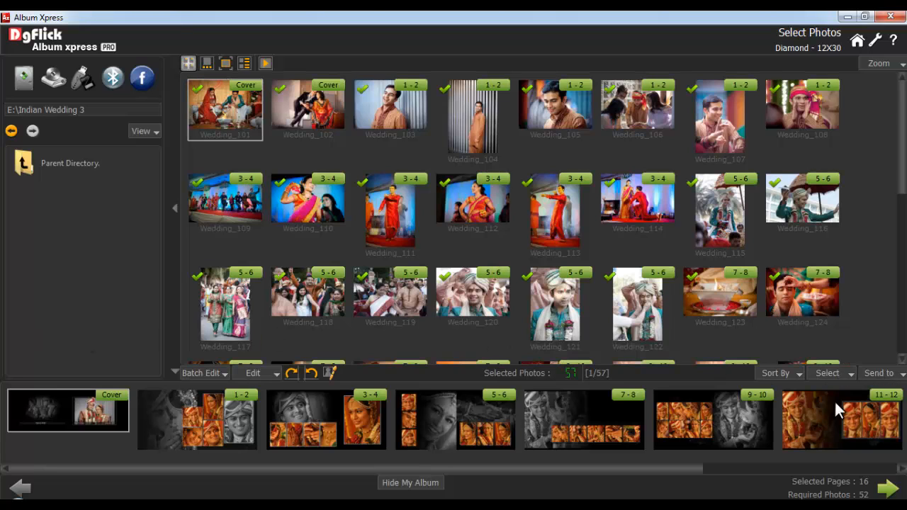
click(828, 373)
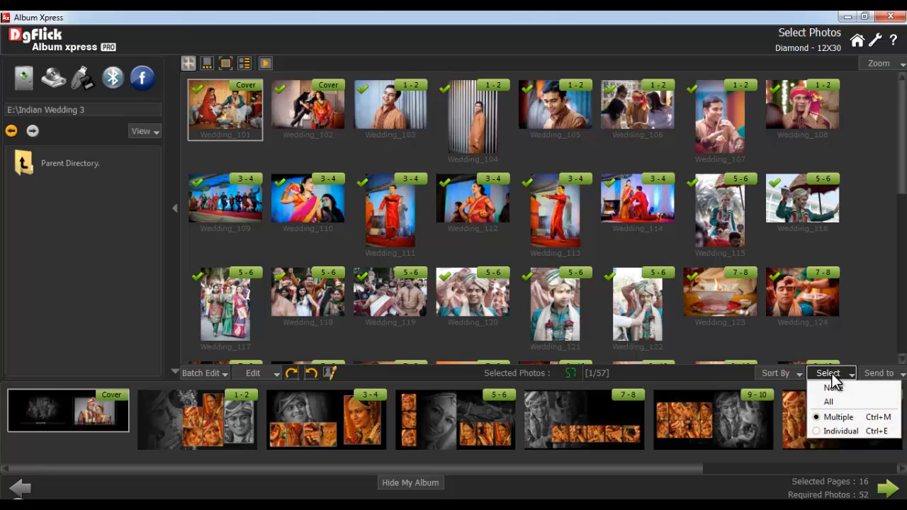
click(831, 388)
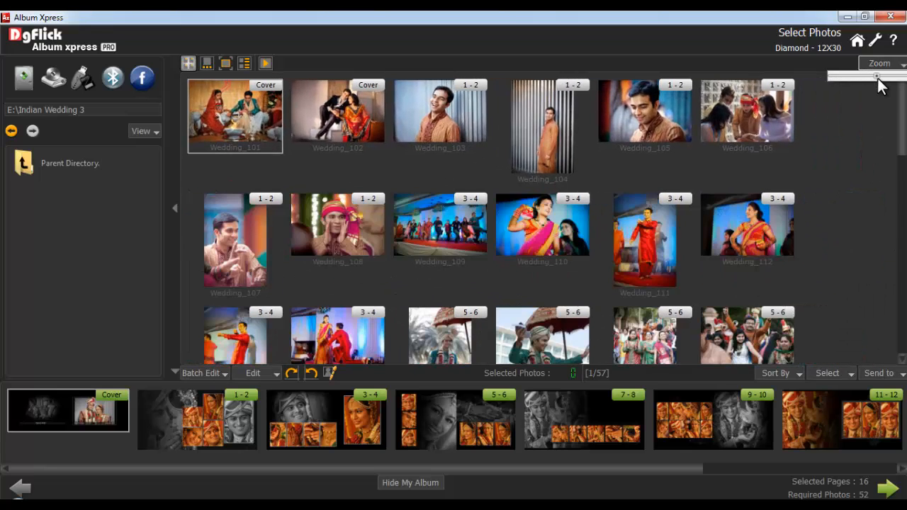
click(779, 373)
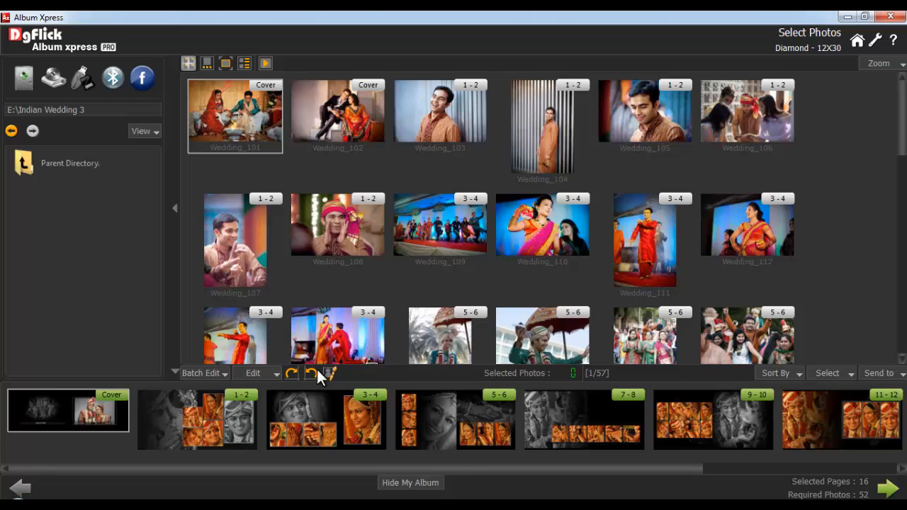
mouse_move(291, 374)
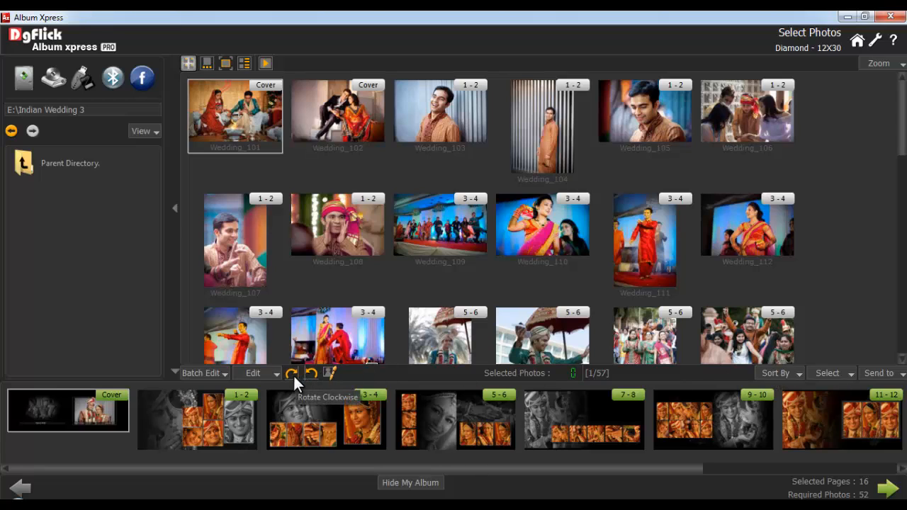
click(830, 372)
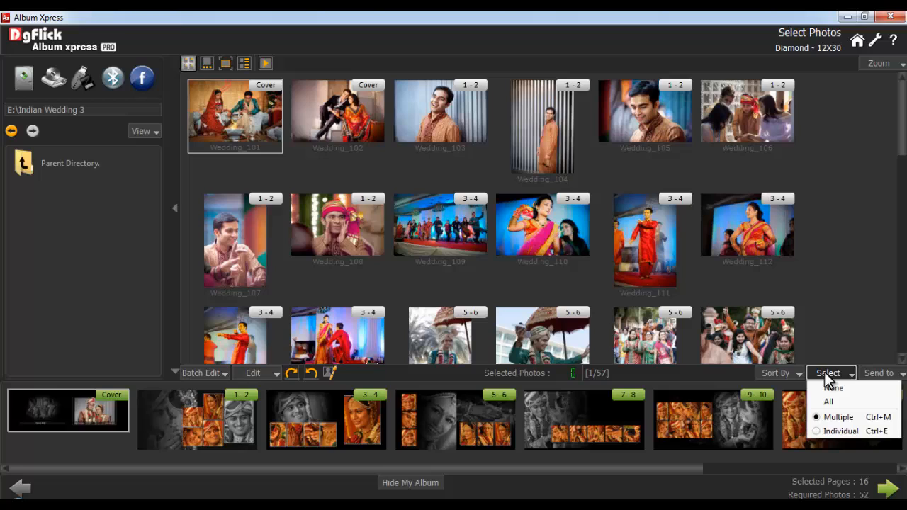
Select all photos in the folder, leaving 51 of 57 marked for the album
click(828, 389)
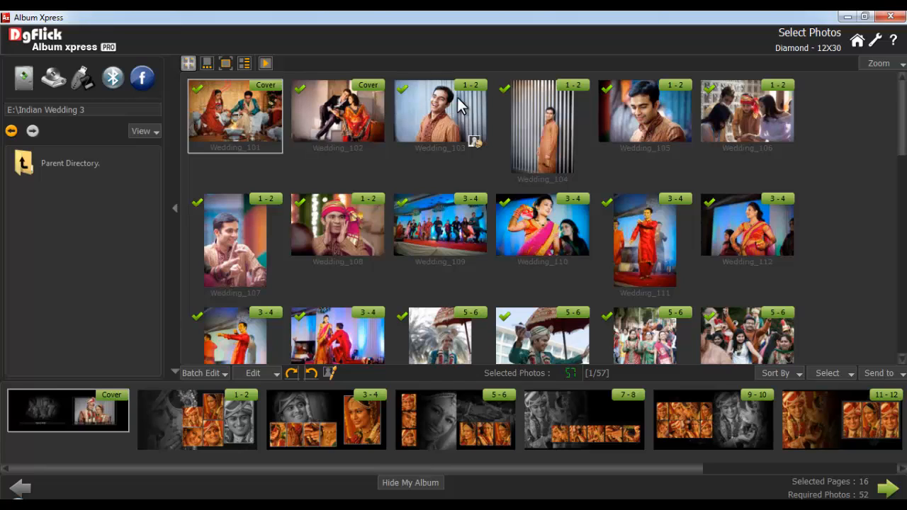
mouse_move(552, 105)
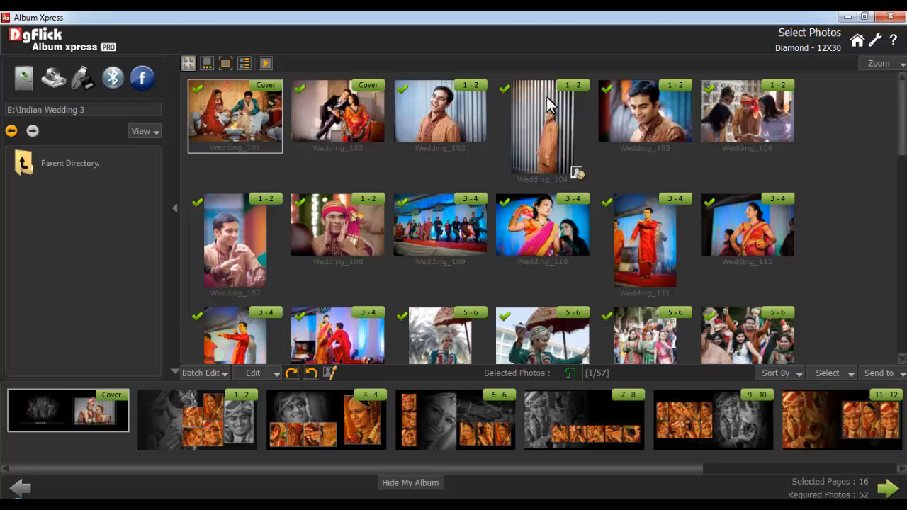
mouse_move(584, 97)
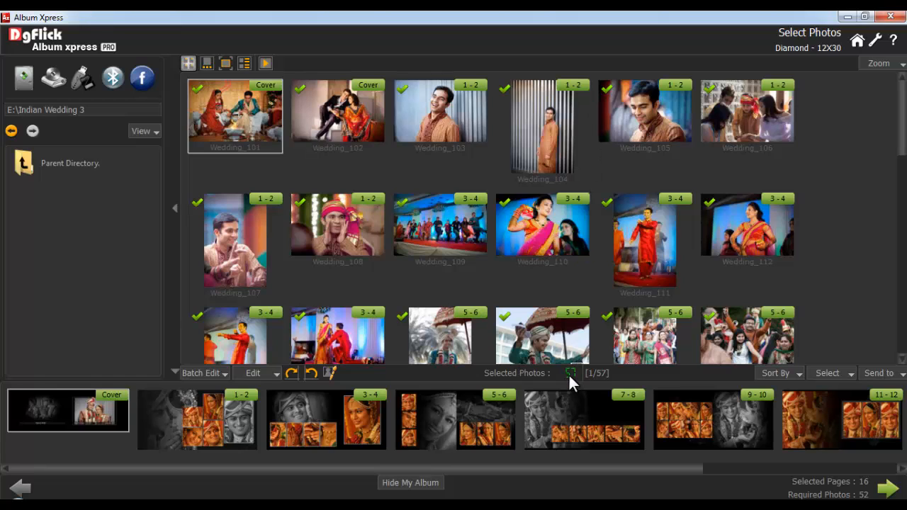
mouse_move(447, 230)
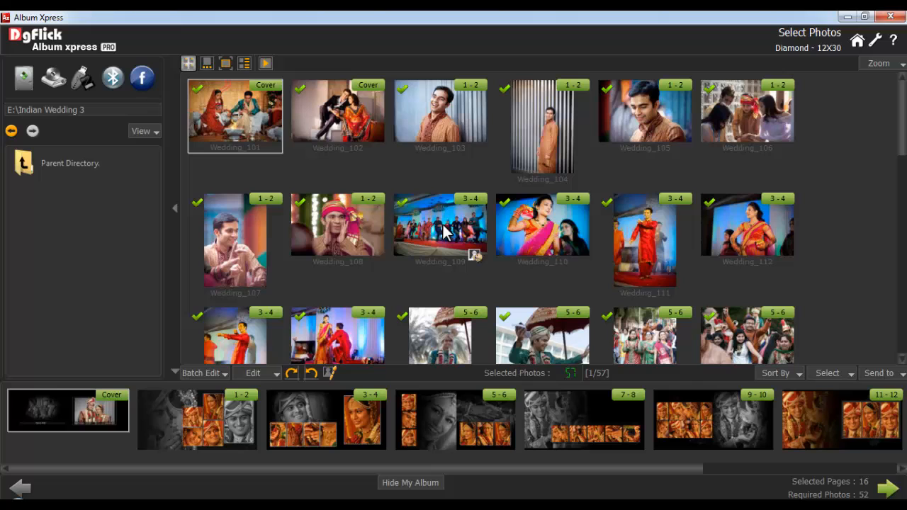
click(747, 228)
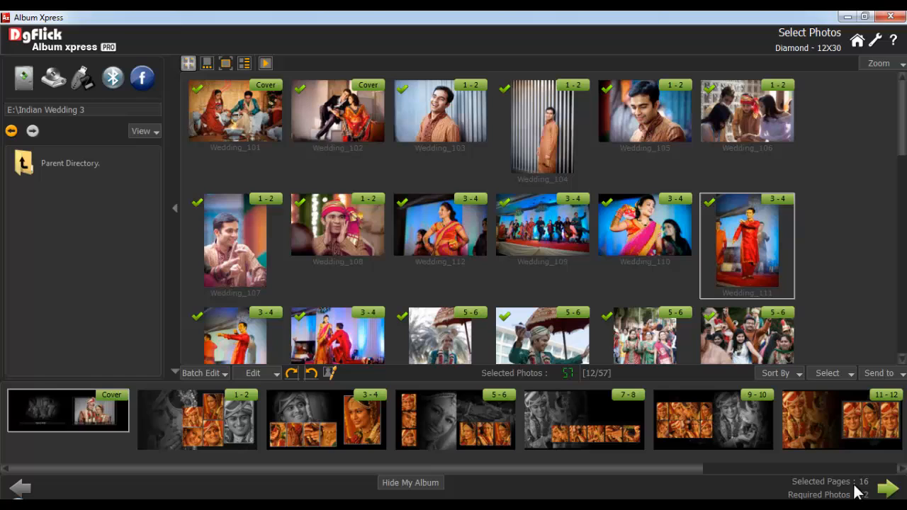
mouse_move(863, 489)
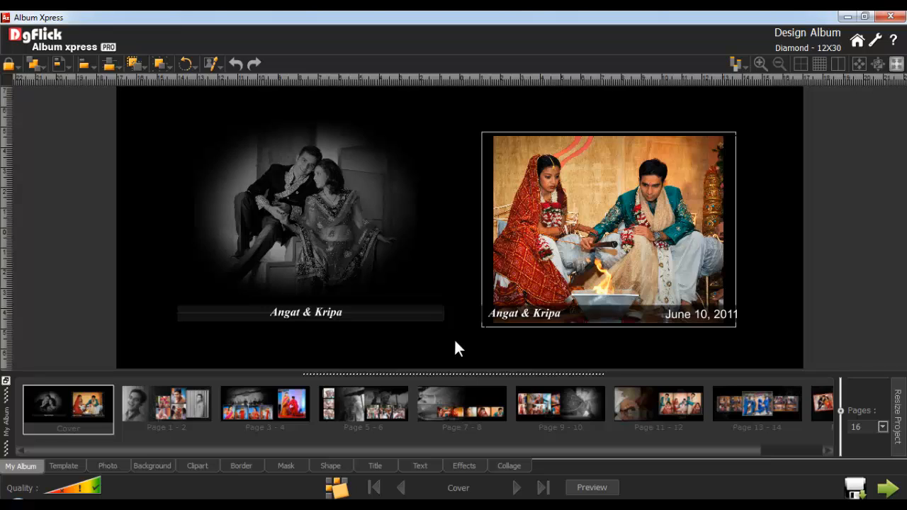
mouse_move(114, 461)
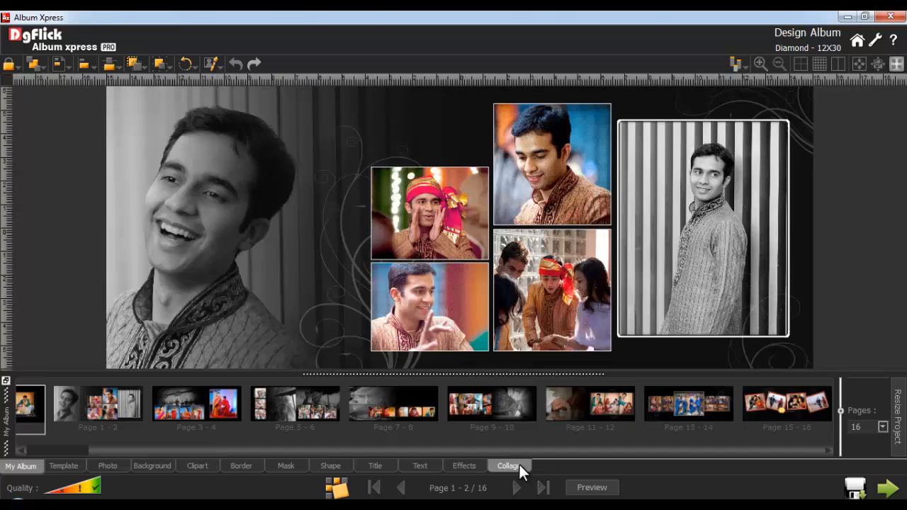
Exchange the top-middle groom portrait with the lower-left one on the page 1–2 spread
click(551, 165)
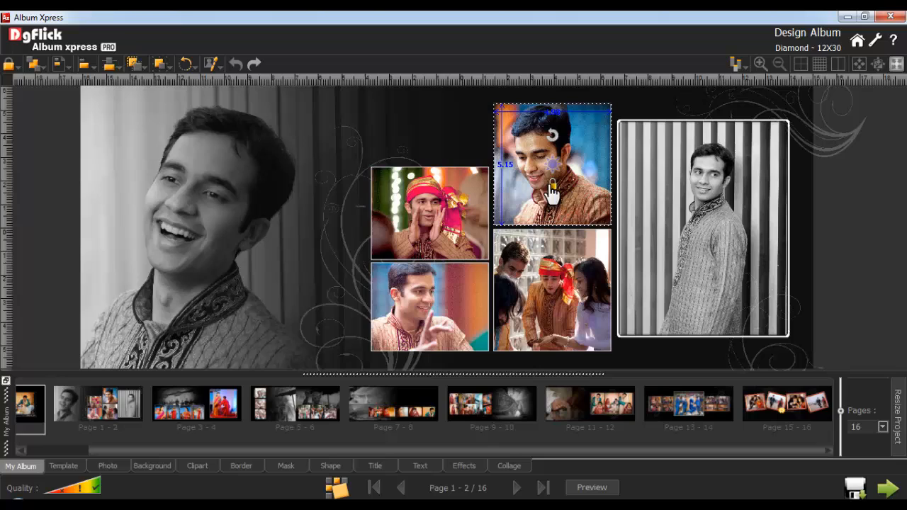
click(428, 304)
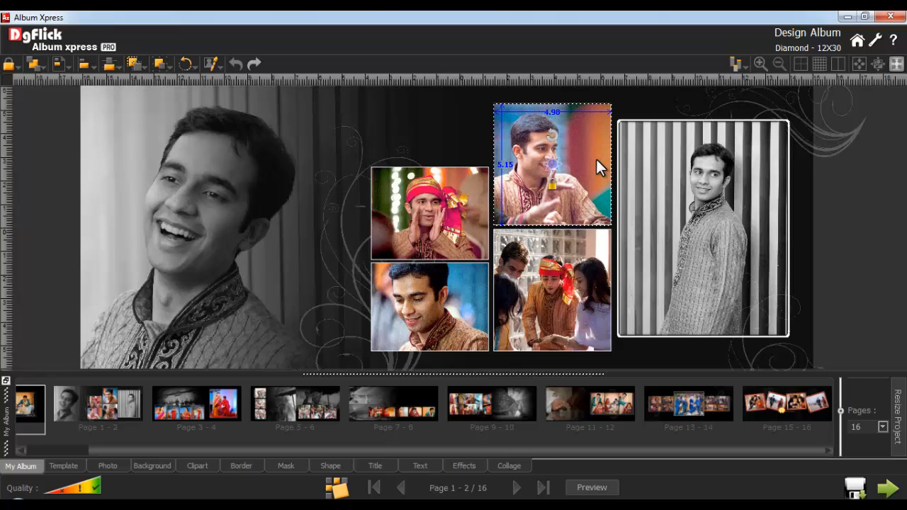
click(428, 305)
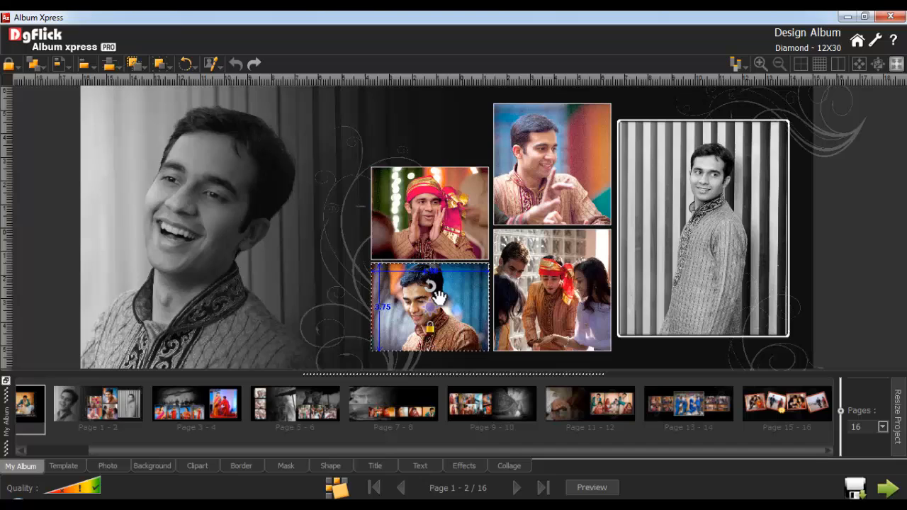
click(704, 228)
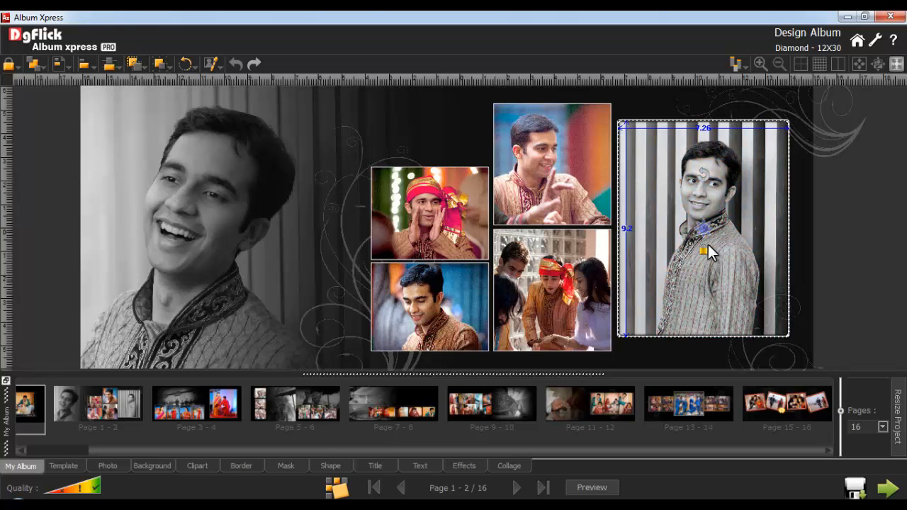
Use Find > Photo on the tall black-and-white groom photo to locate it in the photo strip
right_click(709, 253)
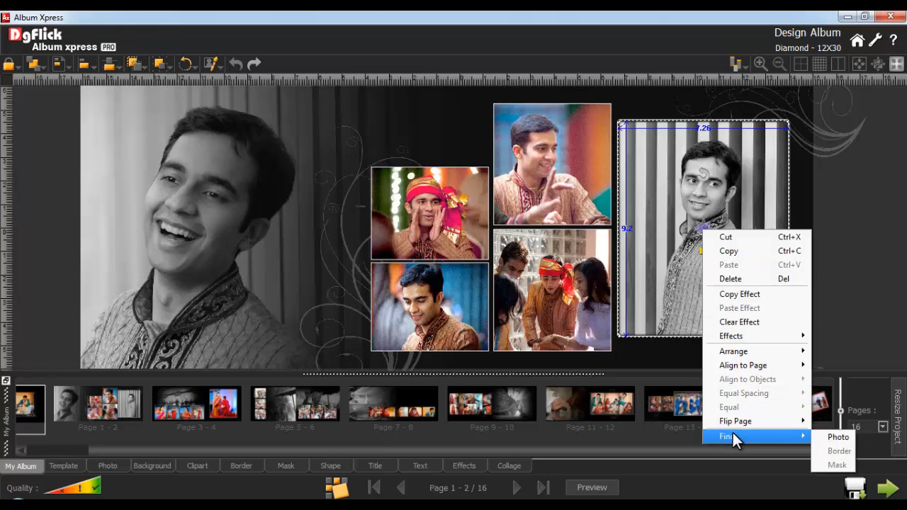
mouse_move(839, 436)
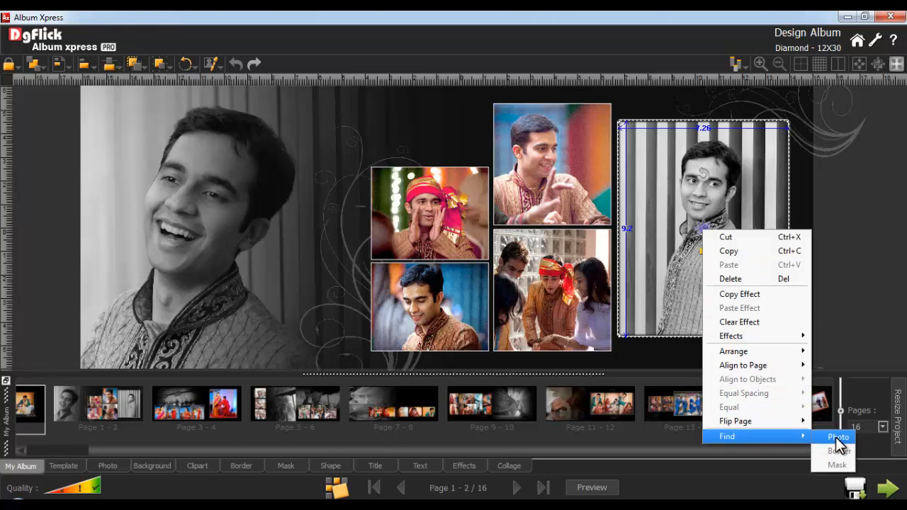
click(840, 437)
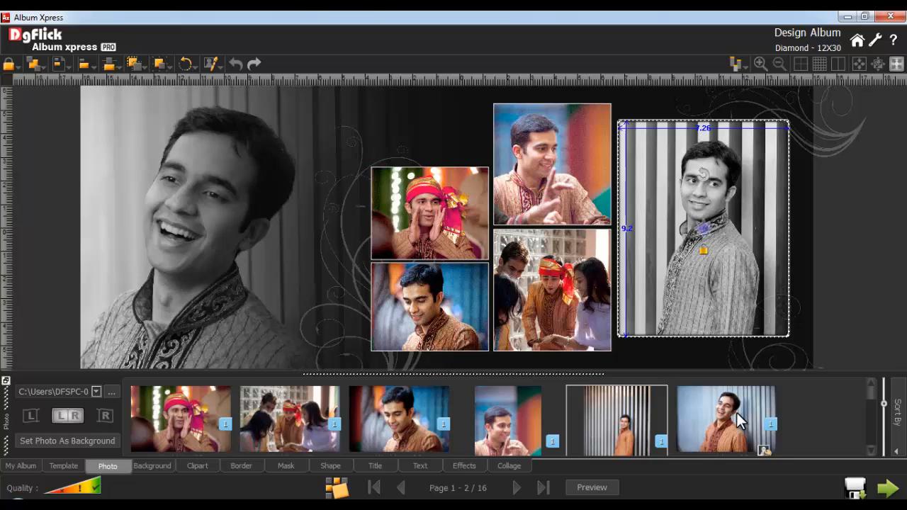
mouse_move(669, 454)
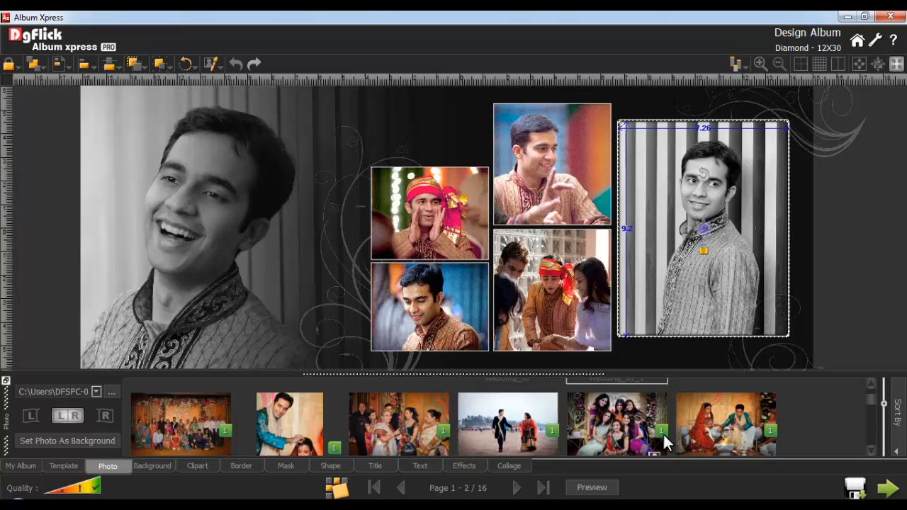
On pages 3–4, clear the black-and-white effect from the wide stage photo
click(516, 487)
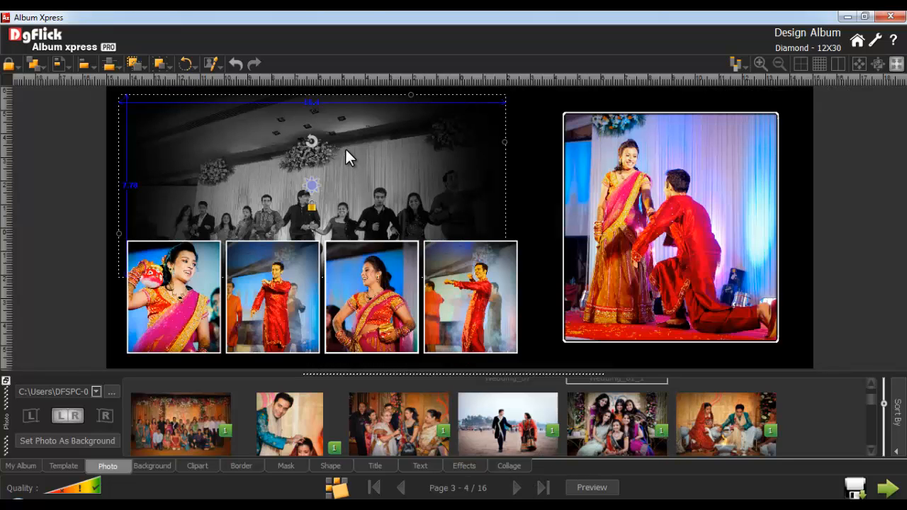
right_click(347, 156)
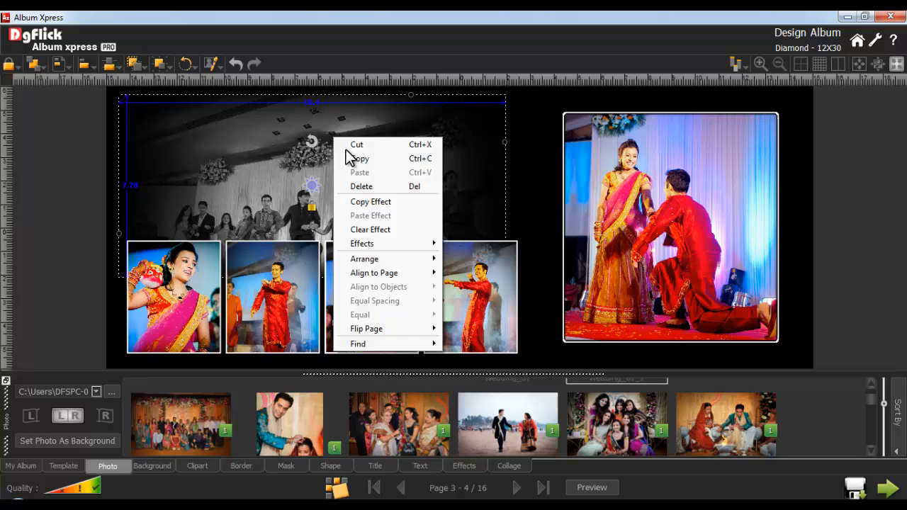
mouse_move(363, 243)
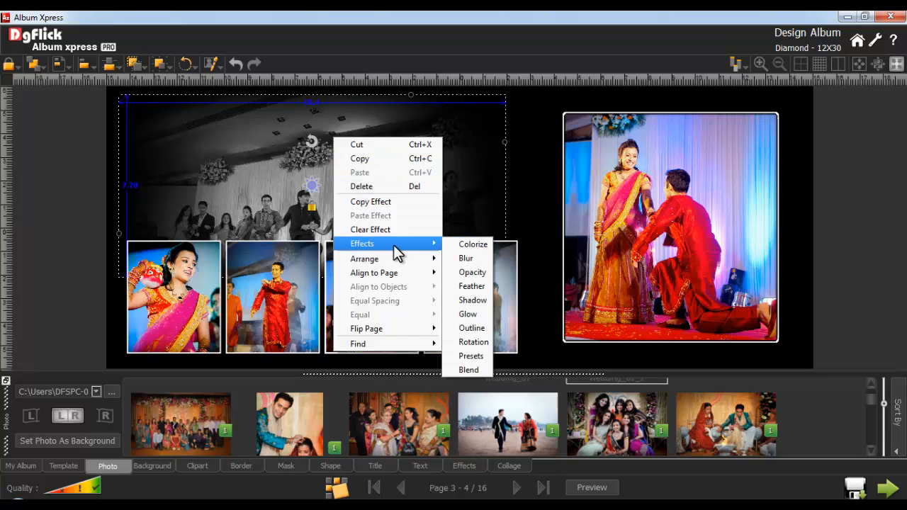
mouse_move(474, 244)
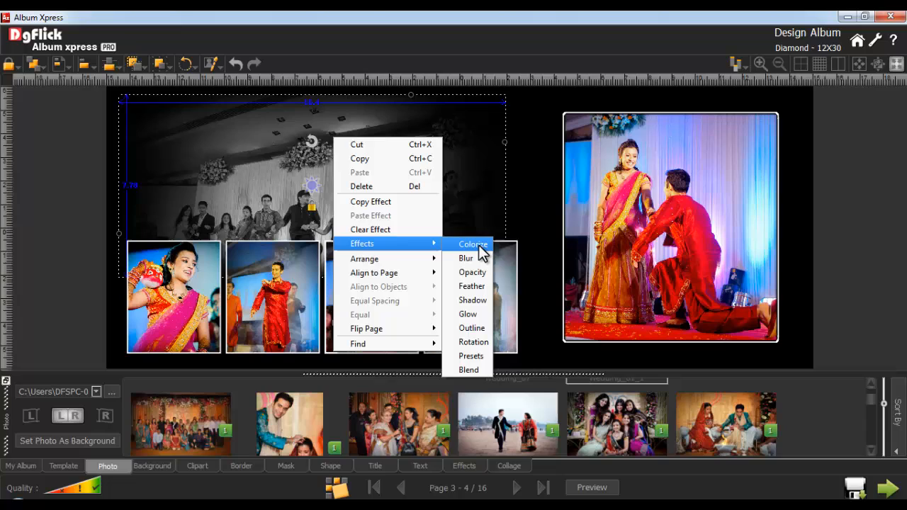
mouse_move(467, 258)
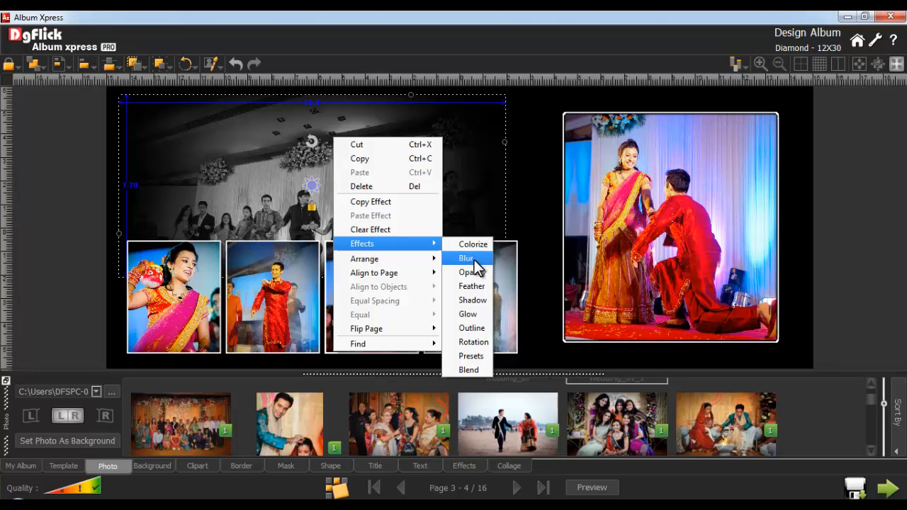
mouse_move(470, 286)
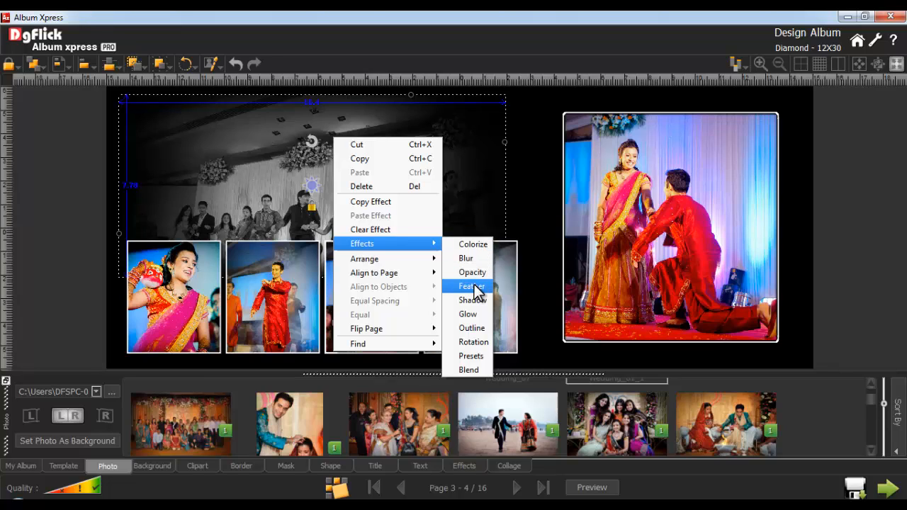
mouse_move(475, 315)
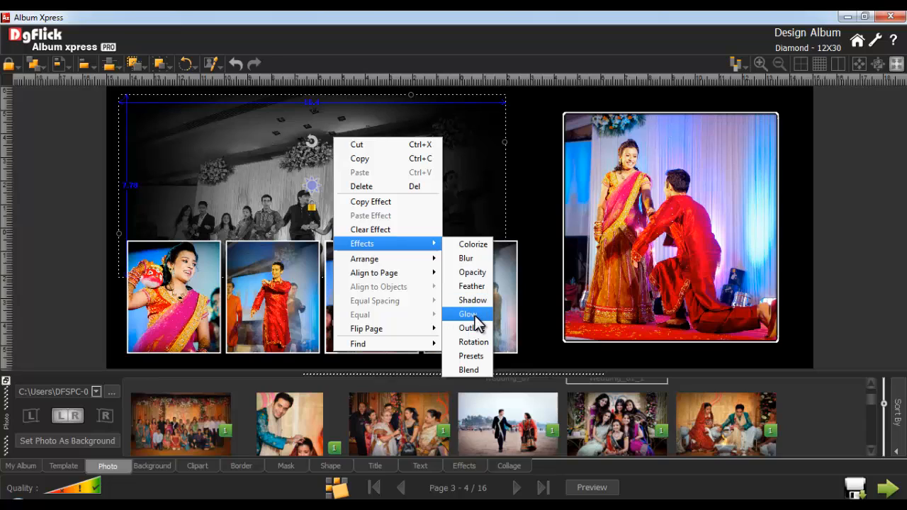
mouse_move(474, 342)
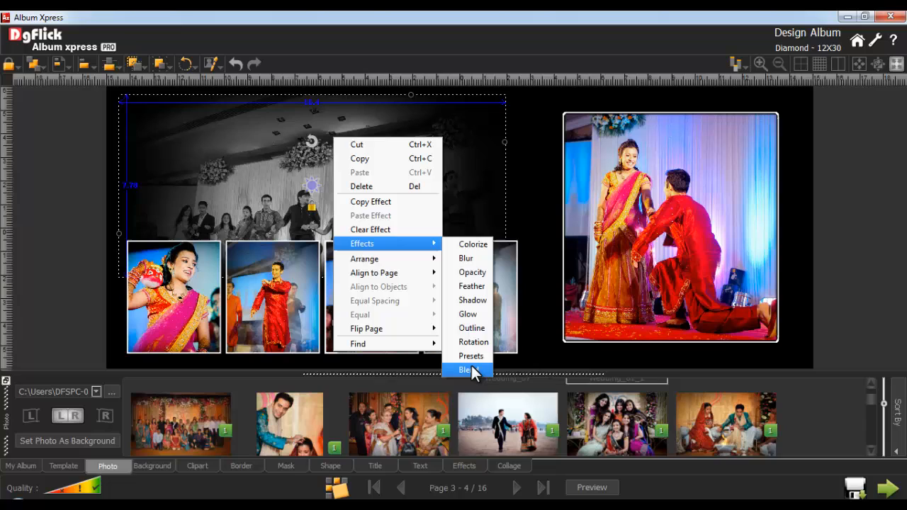
mouse_move(429, 252)
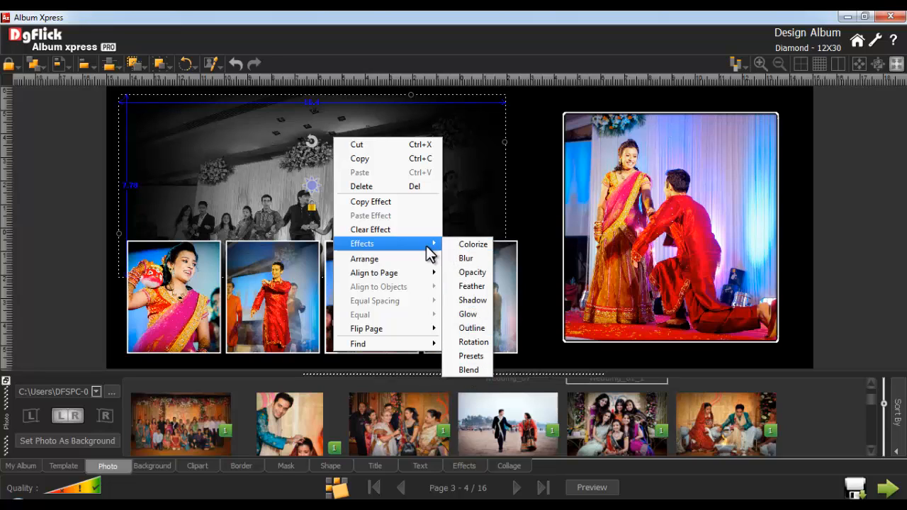
mouse_move(388, 229)
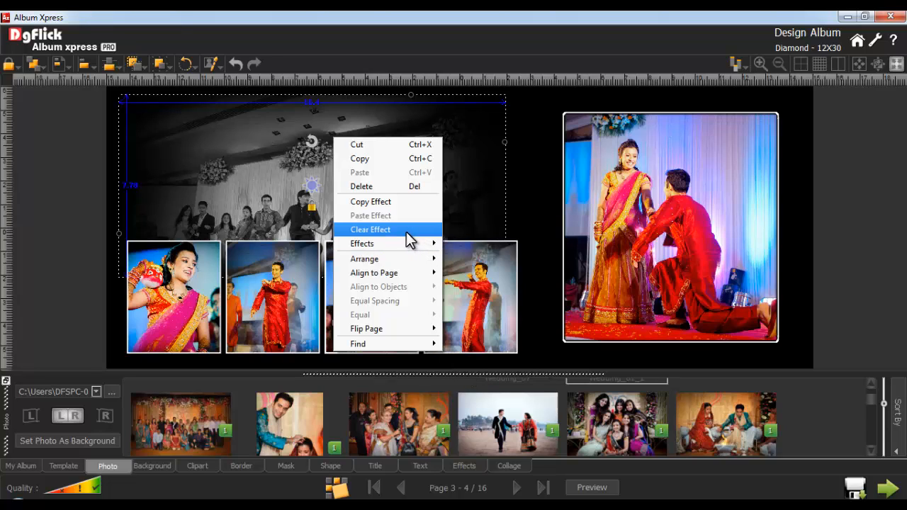
click(370, 230)
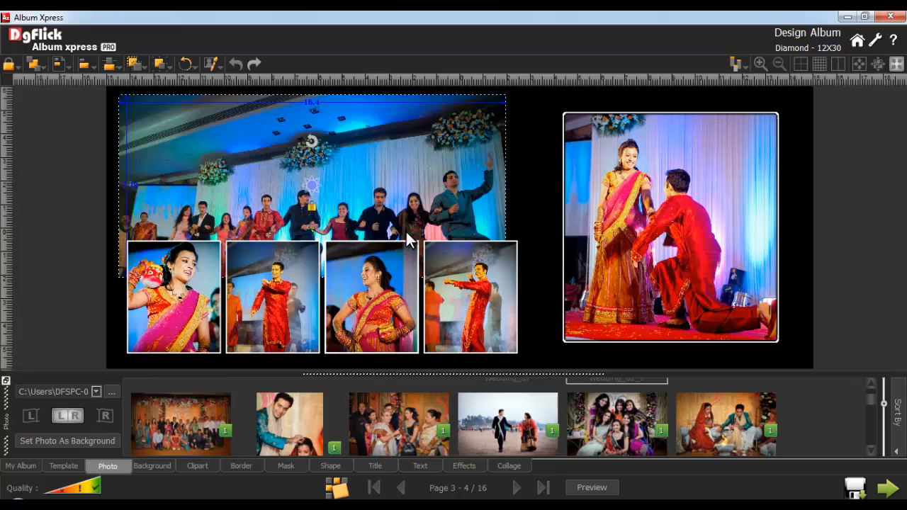
Advance to pages 5–6 and show the My Album page thumbnails
click(517, 488)
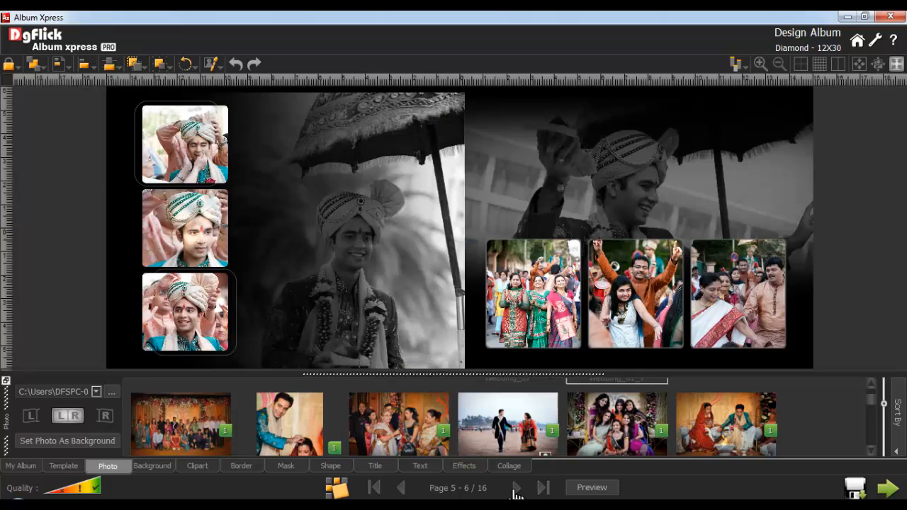
click(22, 465)
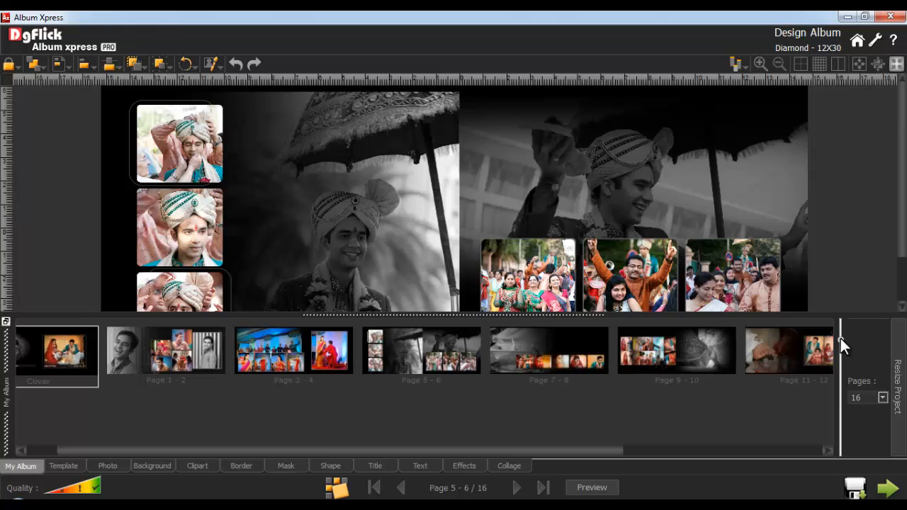
mouse_move(711, 355)
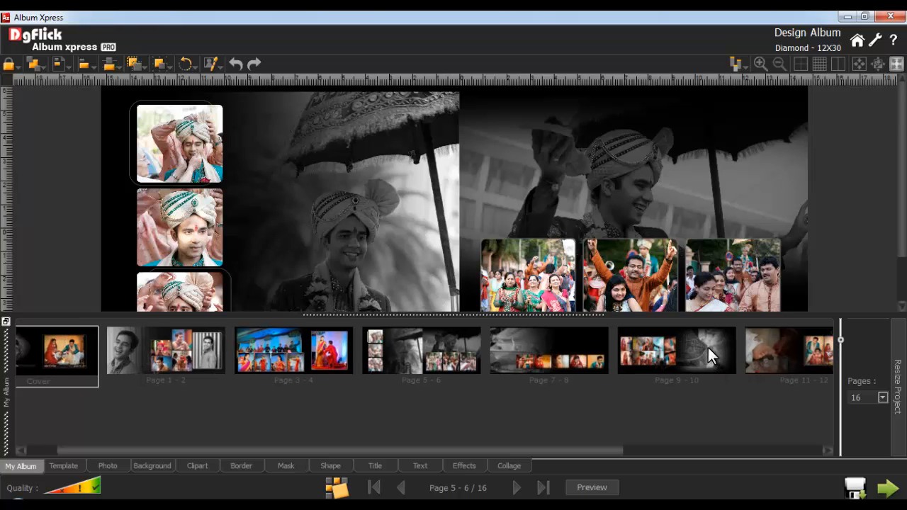